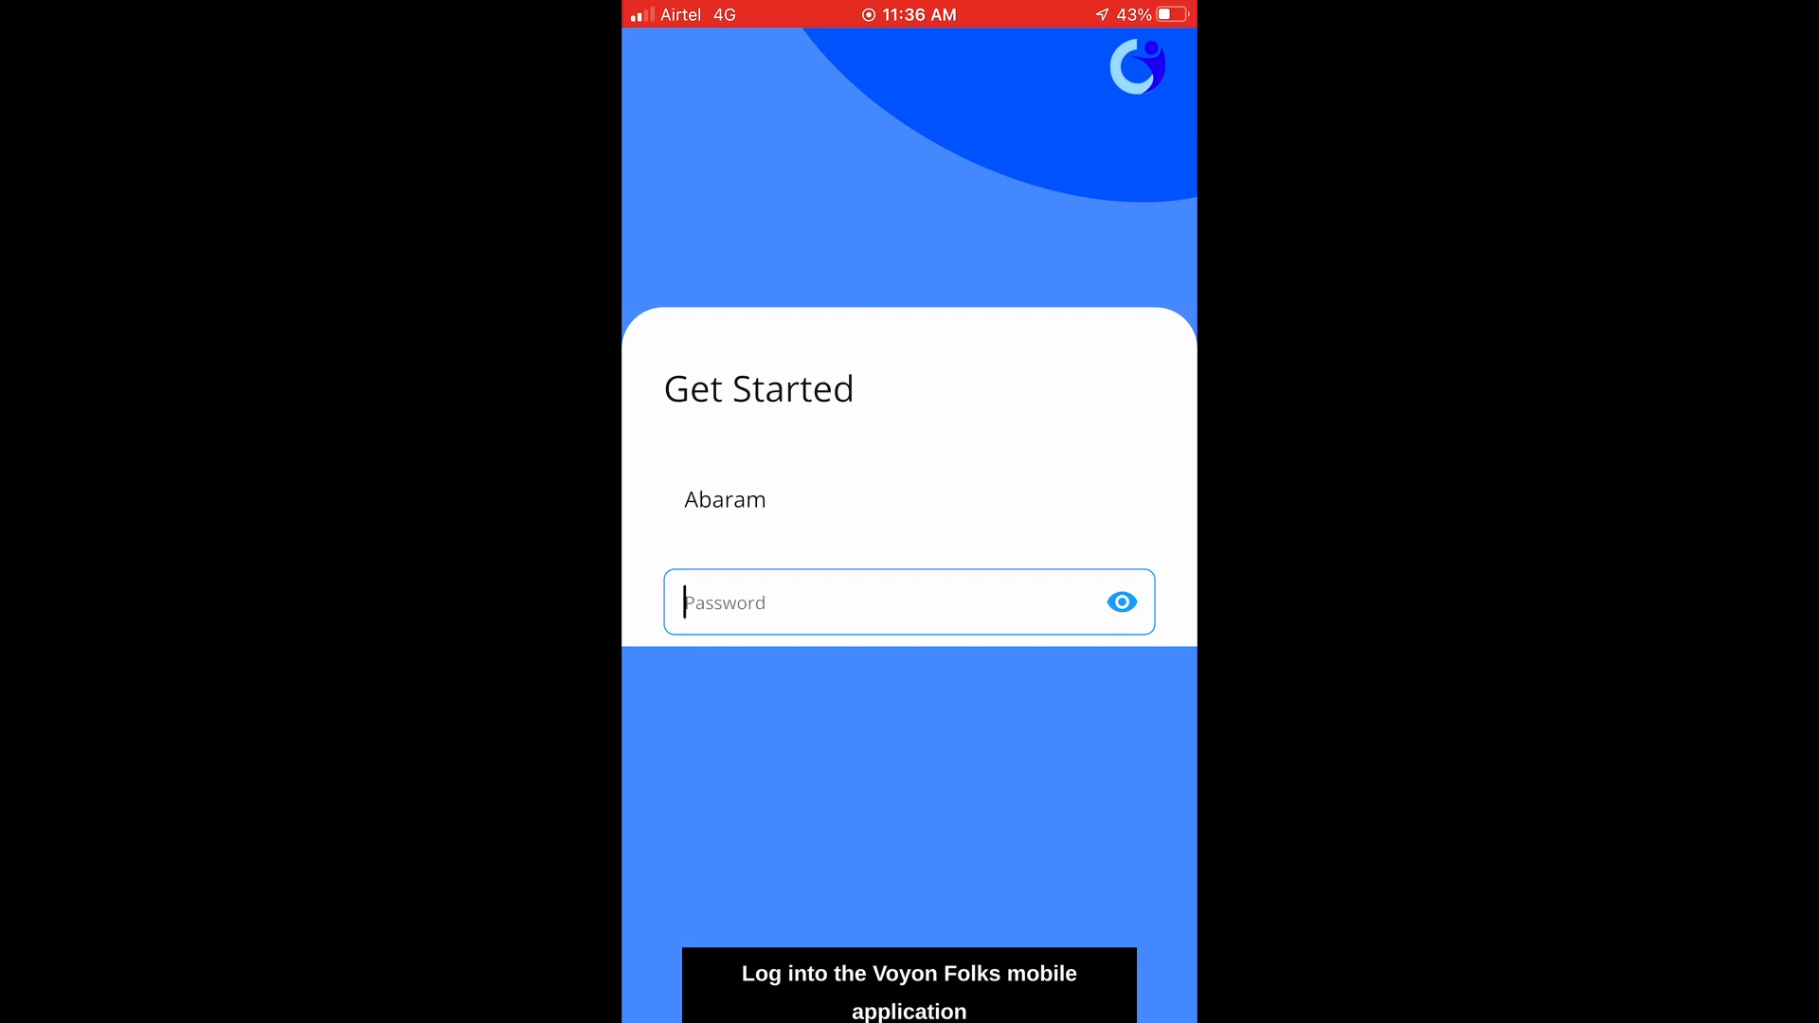
Log in with the account password and accept the Location Permission Disclosure
text(**)
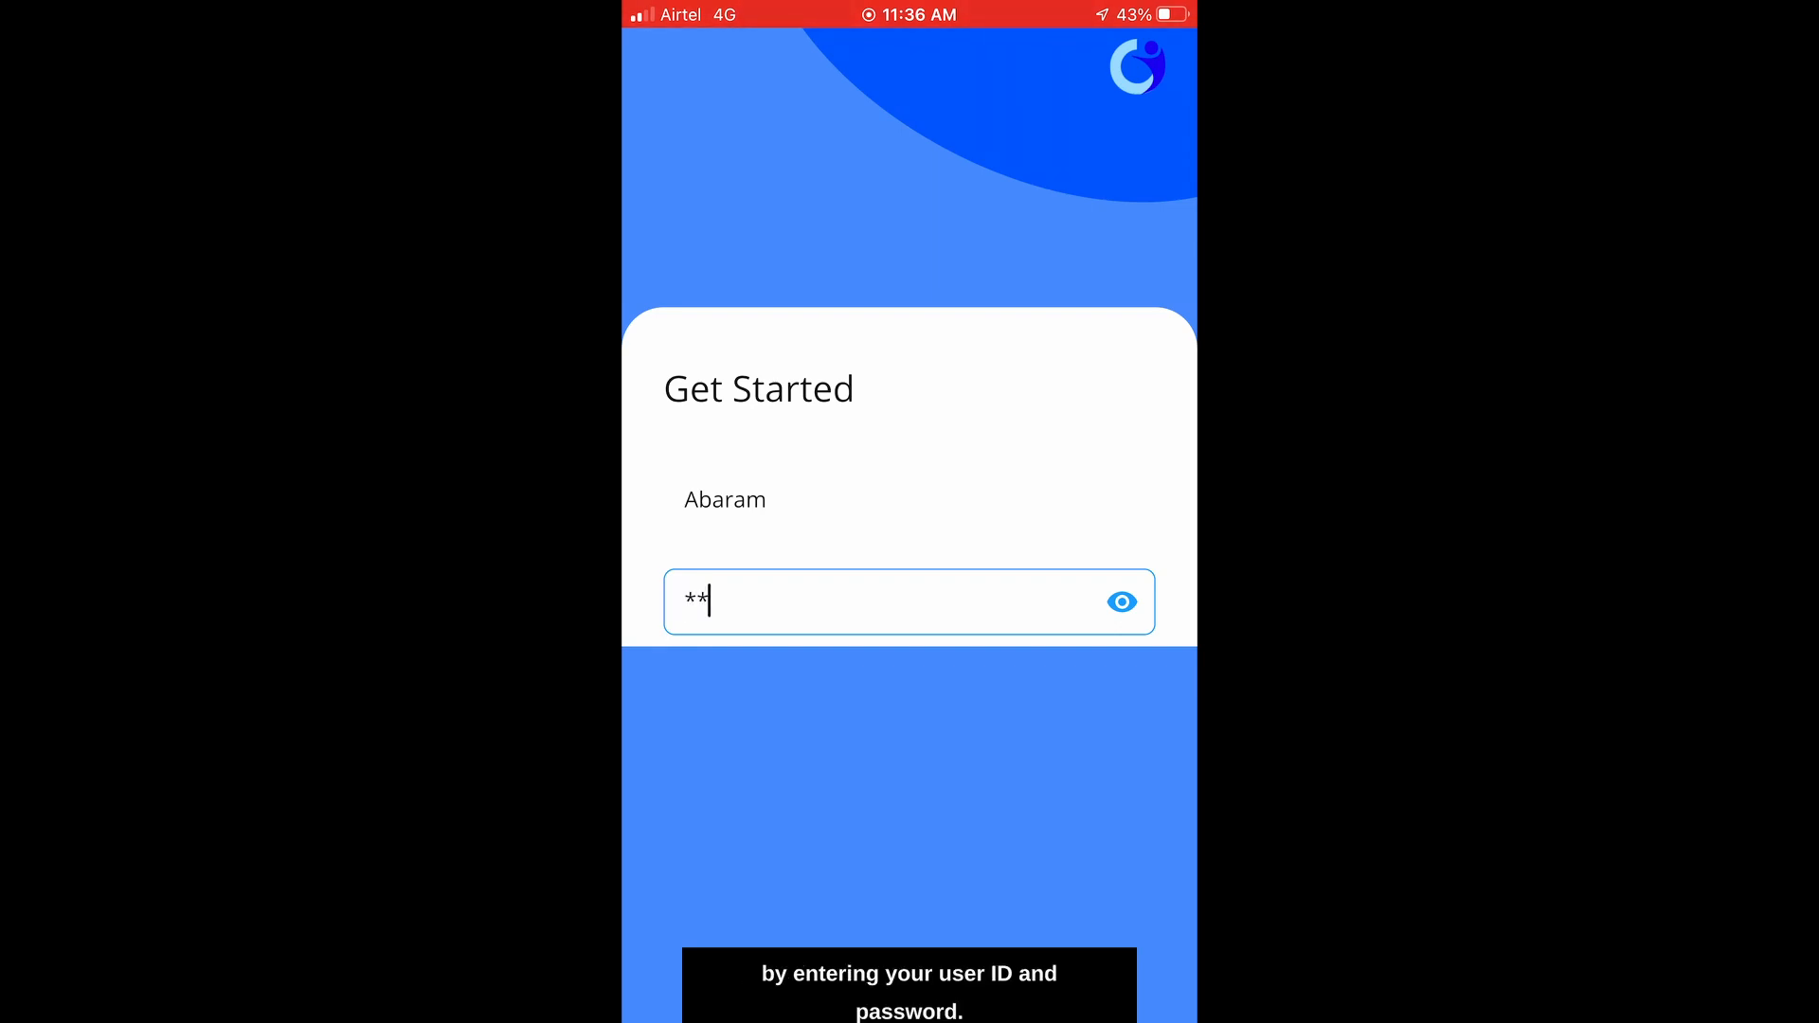
text(****)
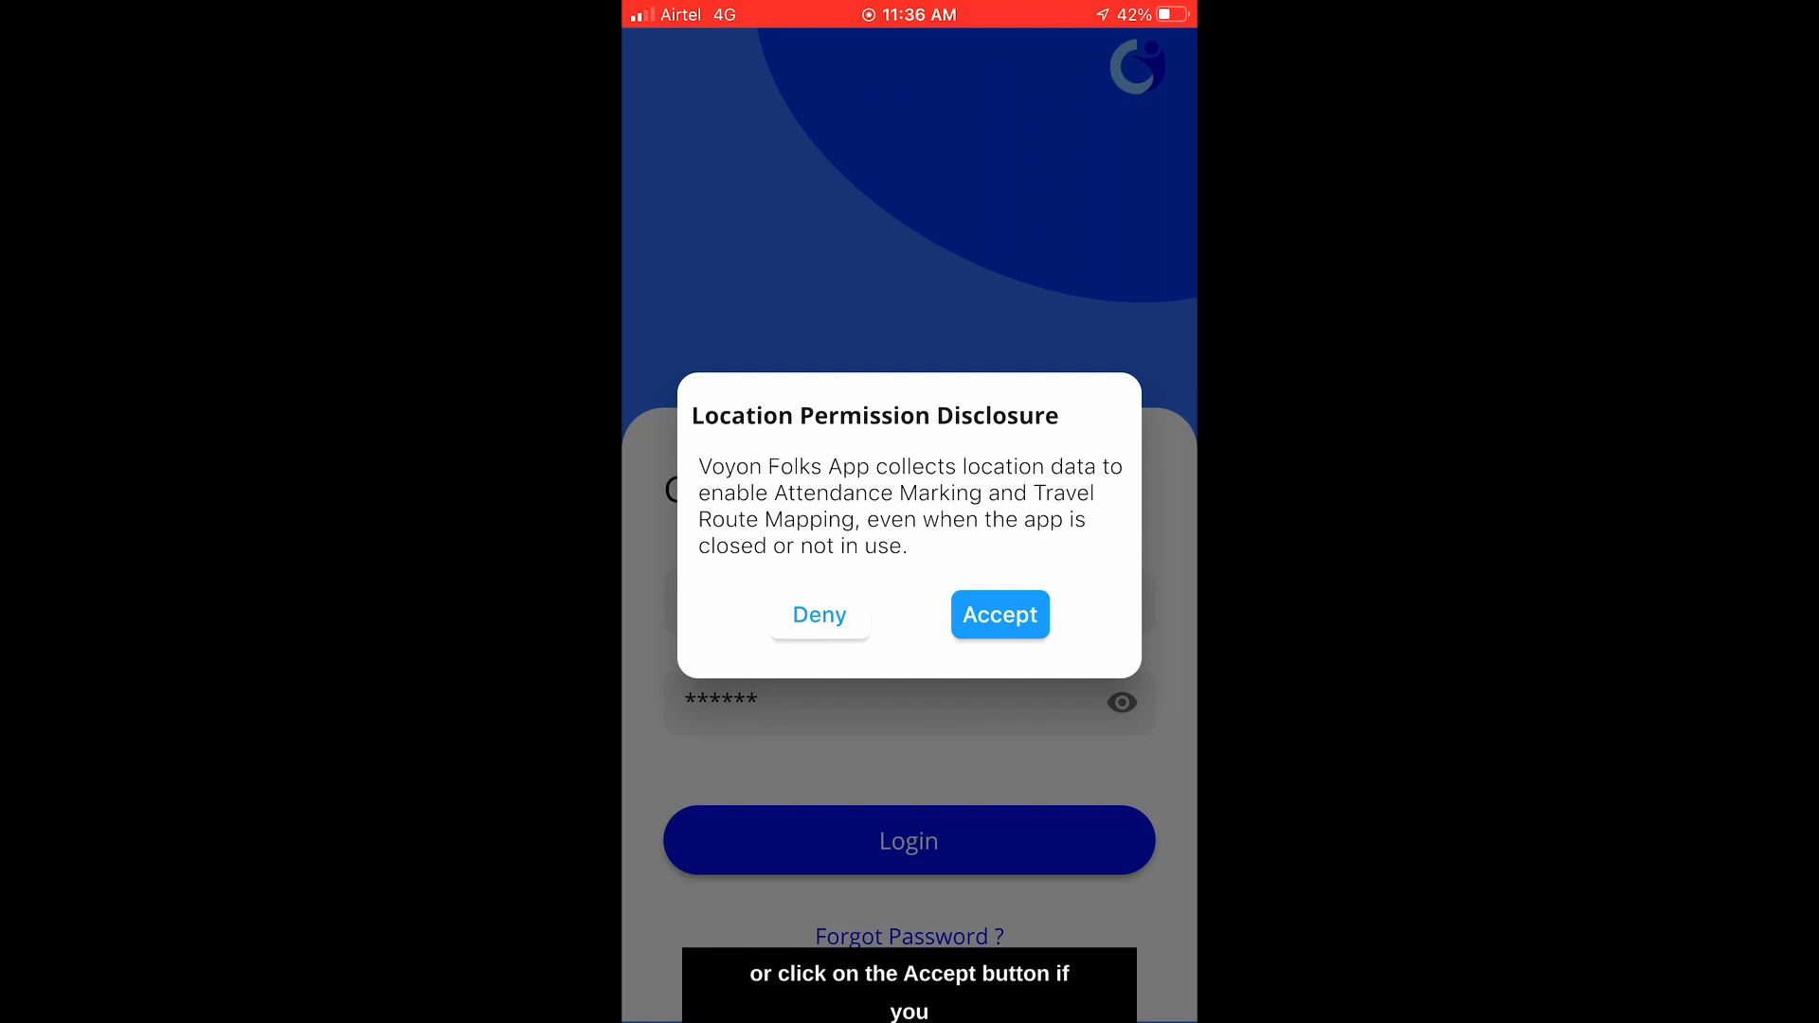
click(998, 614)
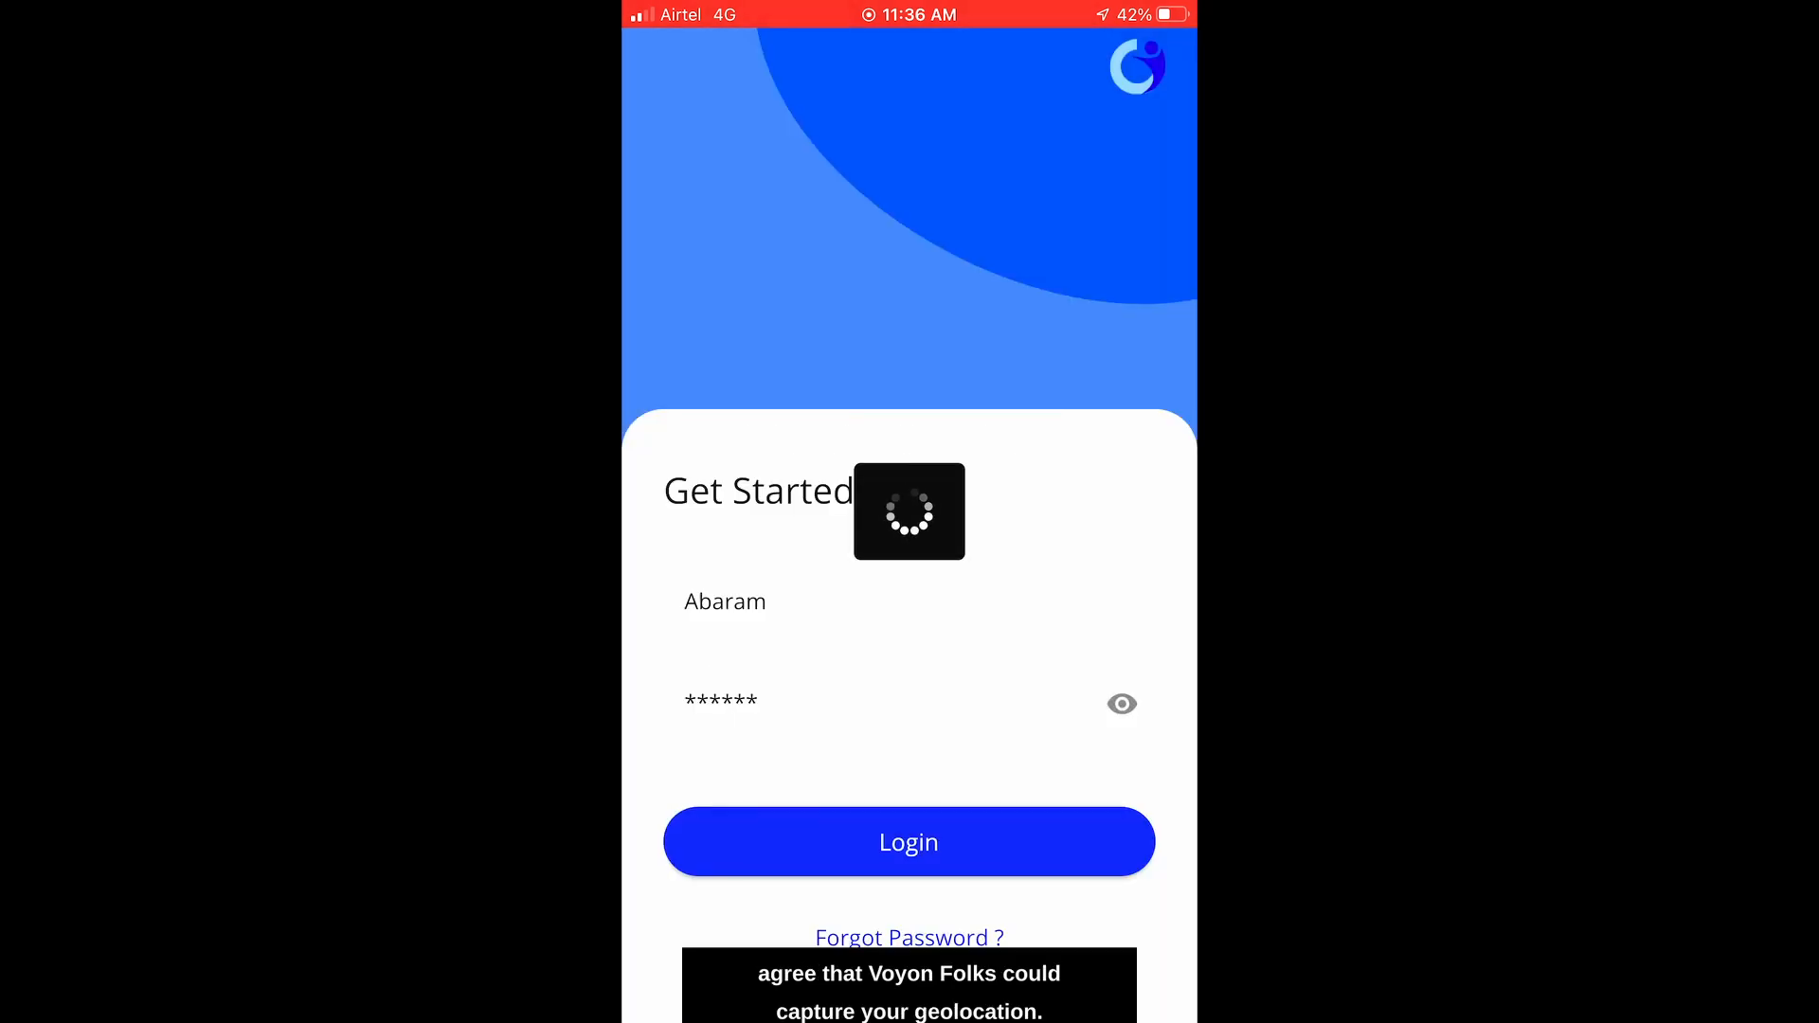
click(907, 841)
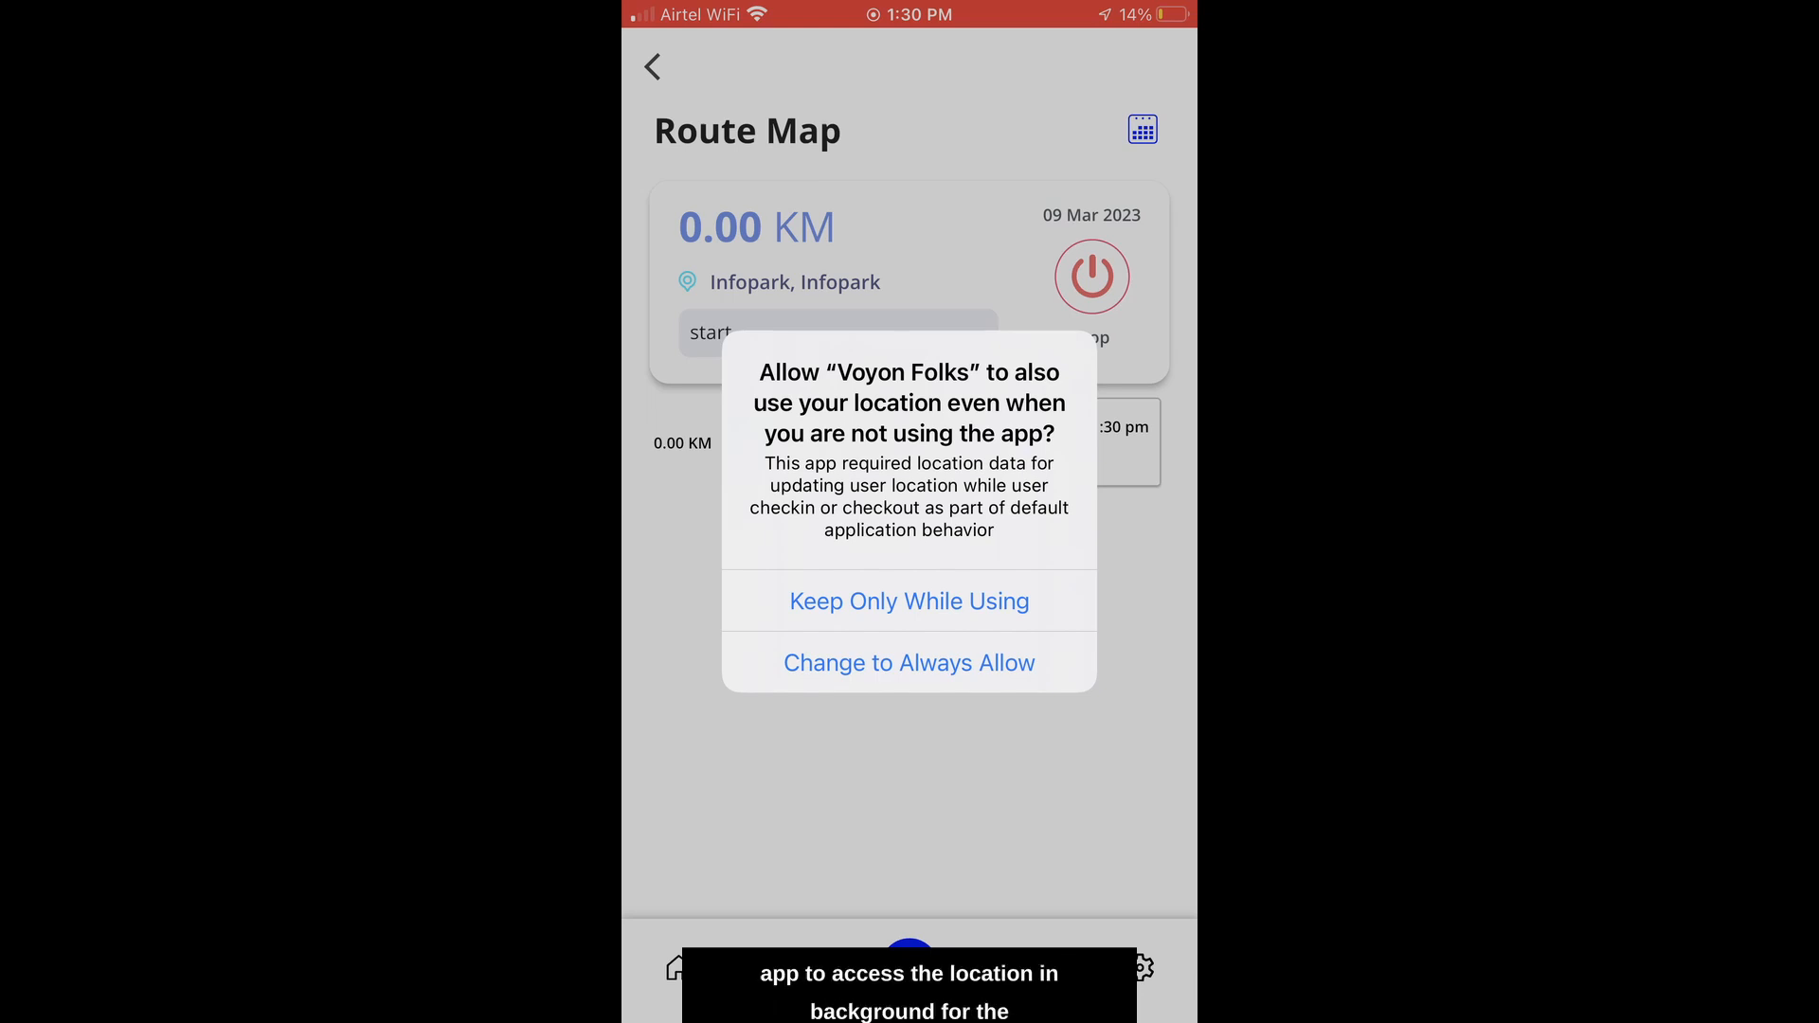
Grant Always Allow background location so the Route Map logs a start at Infopark
click(910, 601)
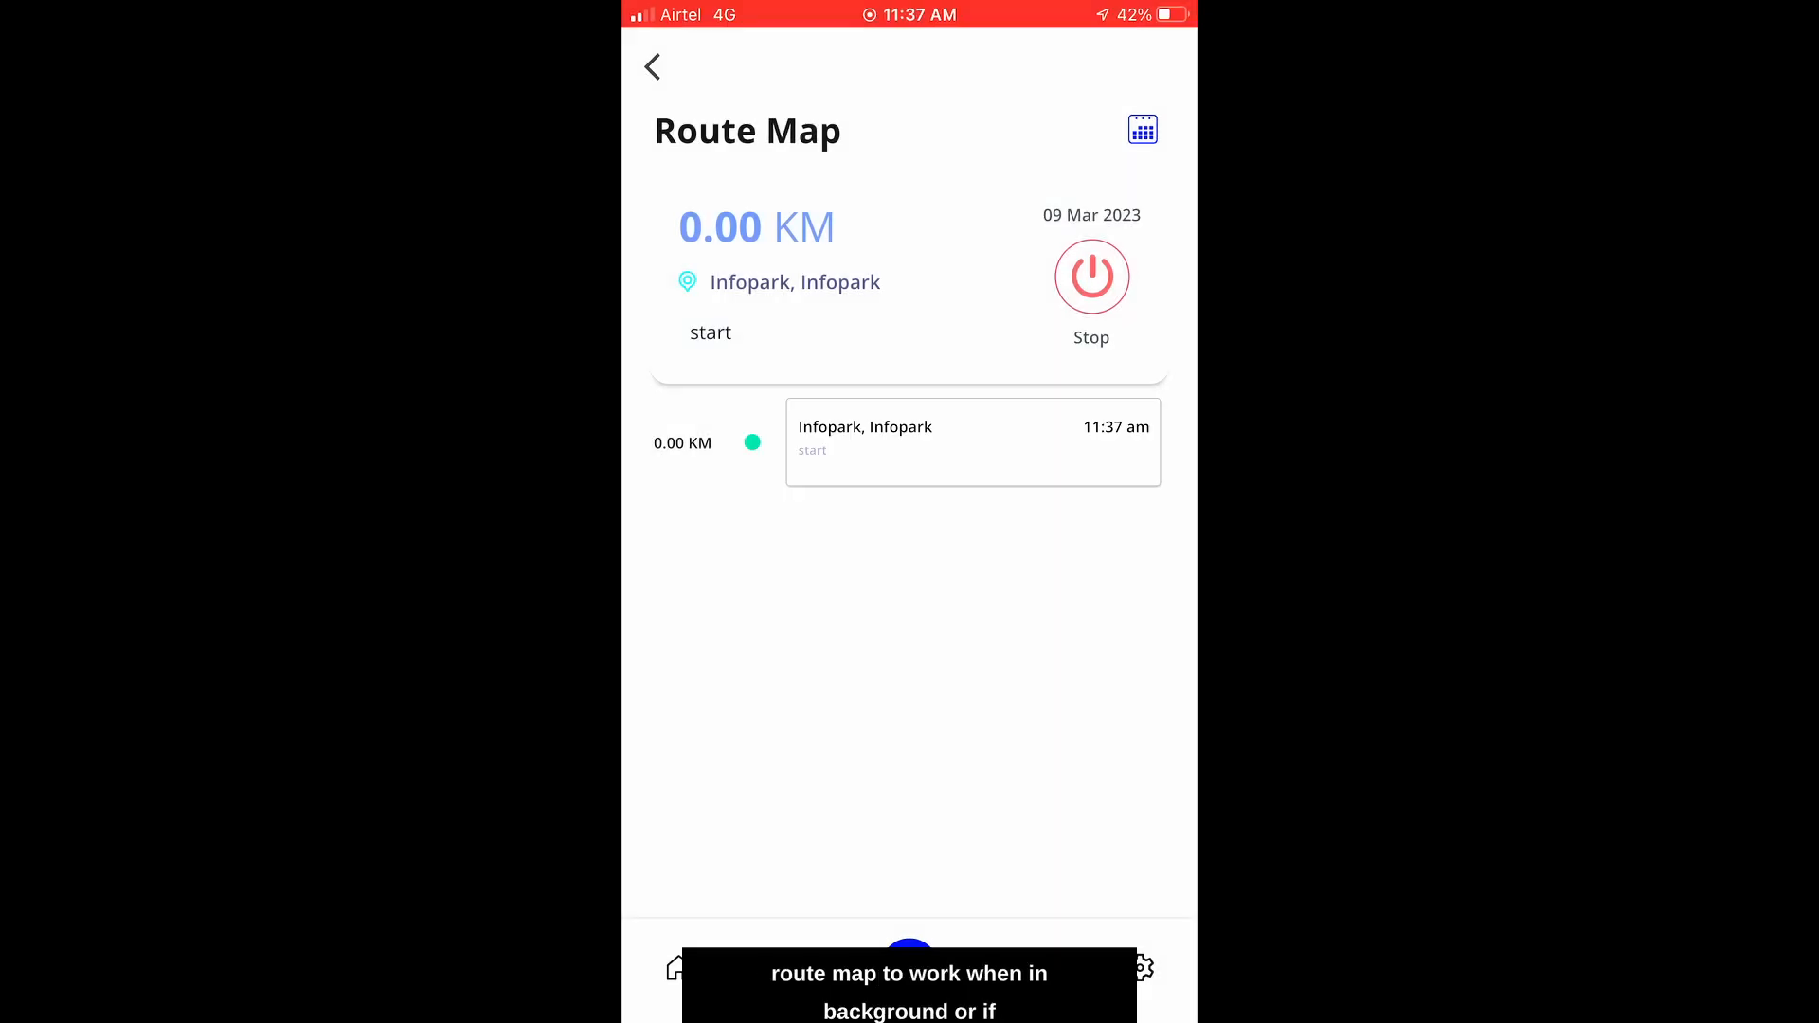